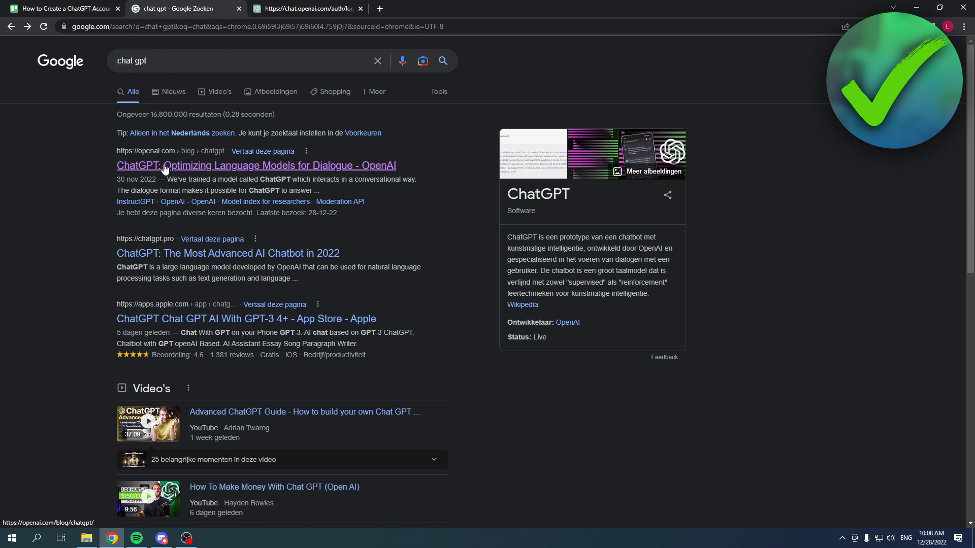
Reach the ChatGPT welcome page at chat.openai.com via the OpenAI blog post
left_click(256, 165)
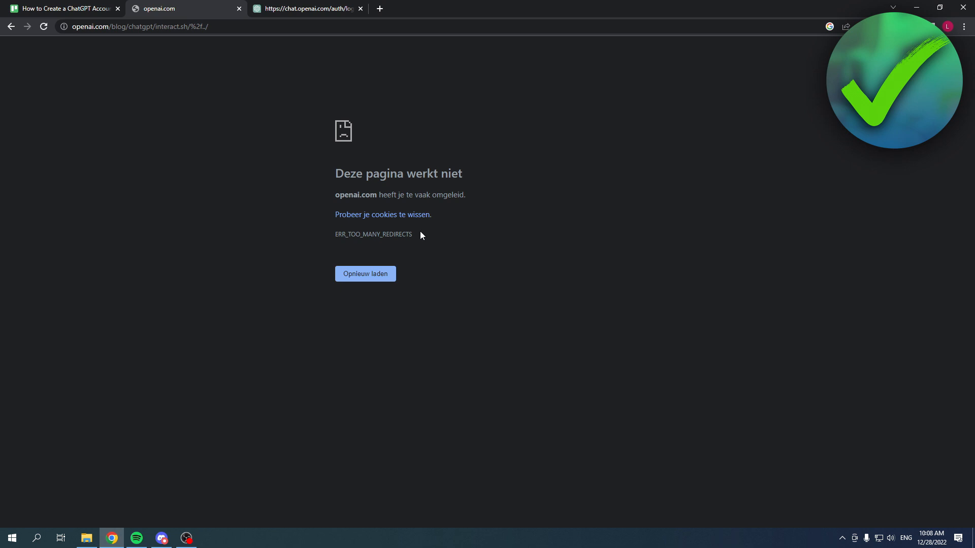
mouse_move(221, 194)
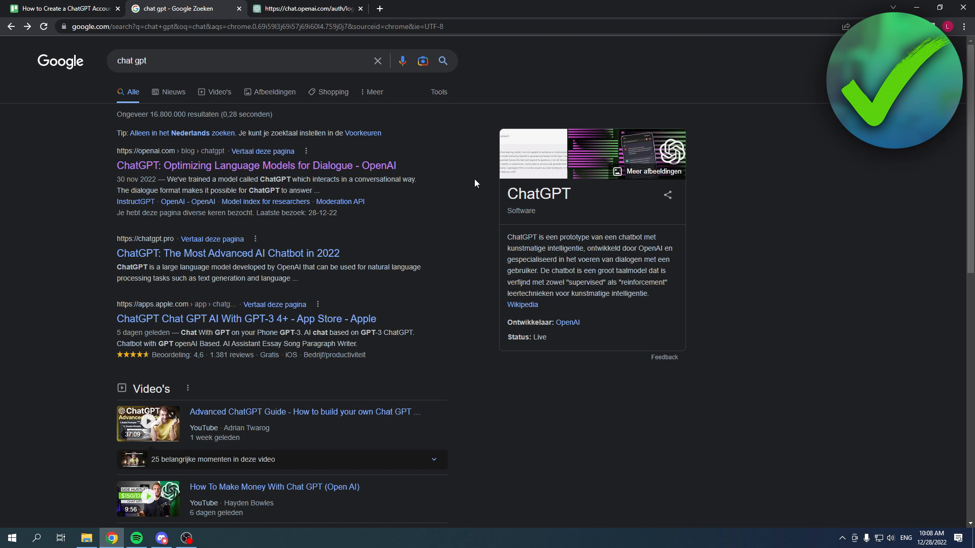
left_click(305, 8)
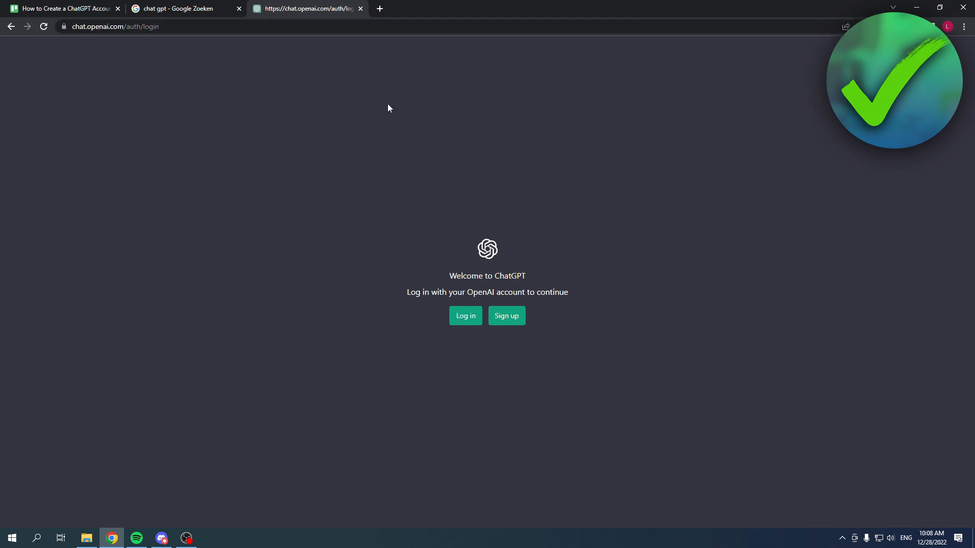
mouse_move(565, 249)
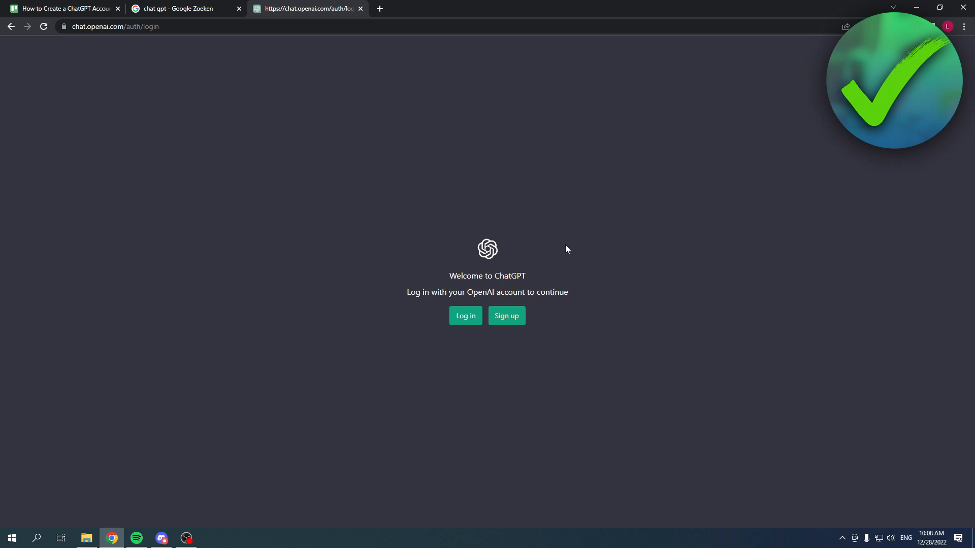
mouse_move(532, 315)
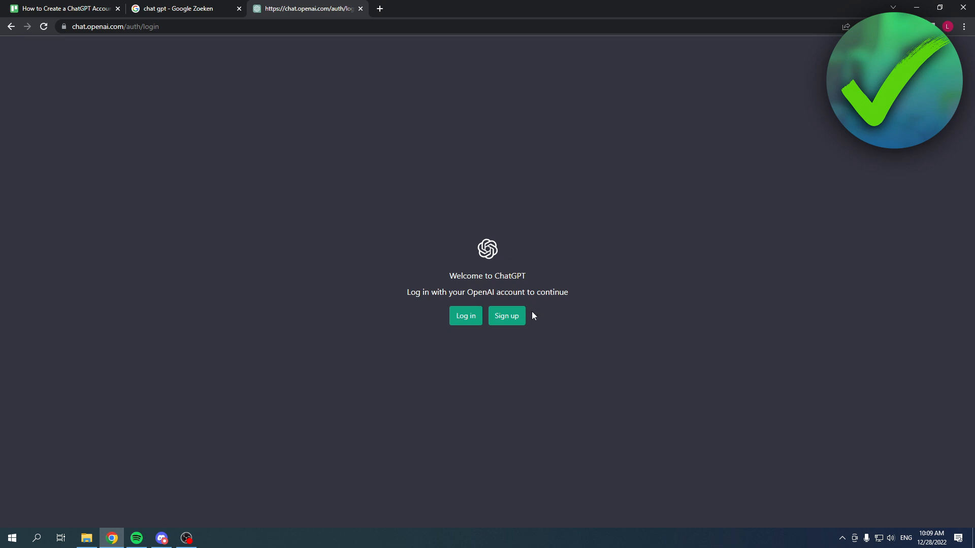
Sign up with an email address and password, reaching the Verify your email page
left_click(506, 316)
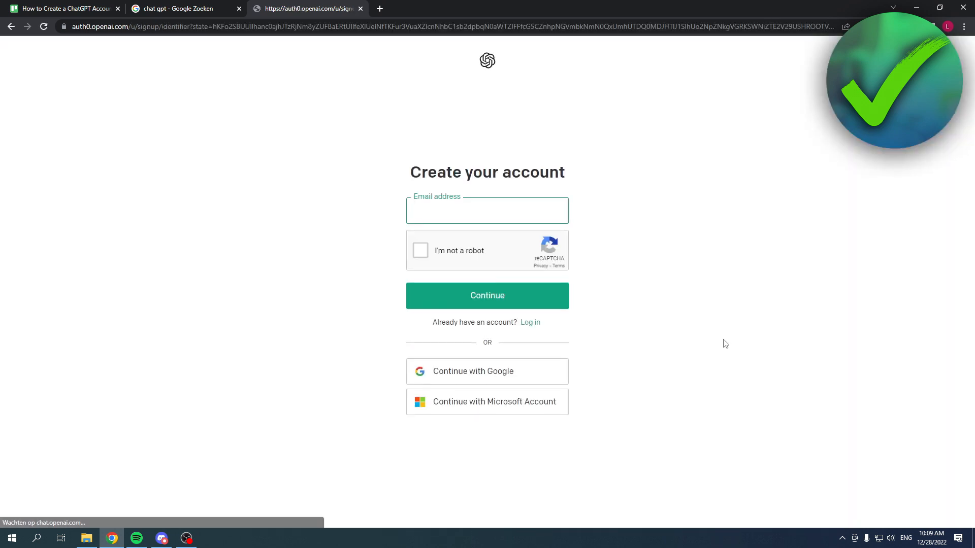
left_click(487, 210)
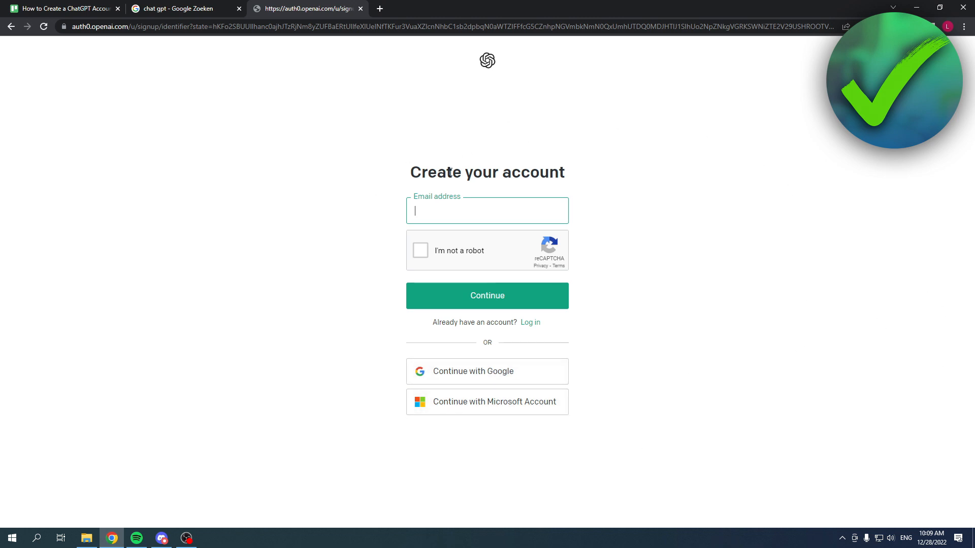
mouse_move(740, 202)
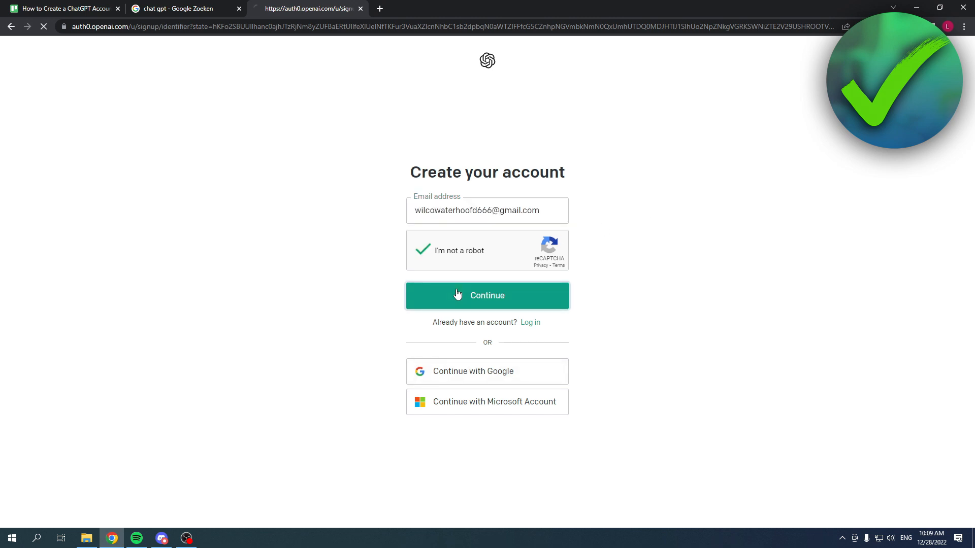
left_click(487, 295)
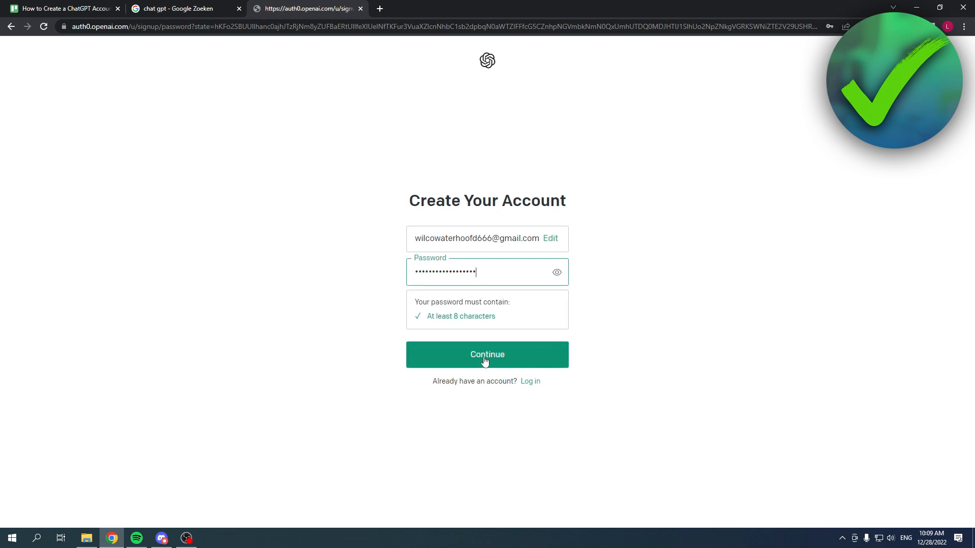
left_click(486, 355)
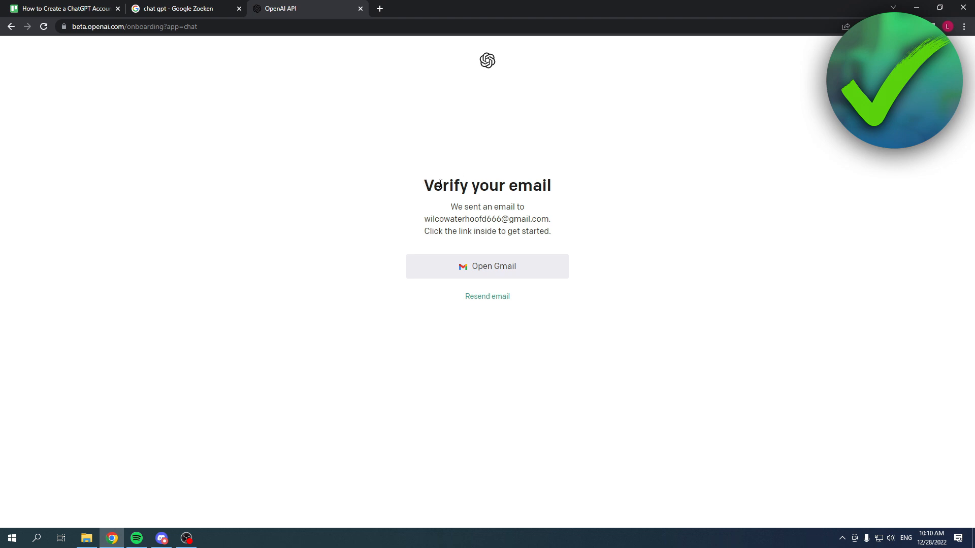
mouse_move(583, 183)
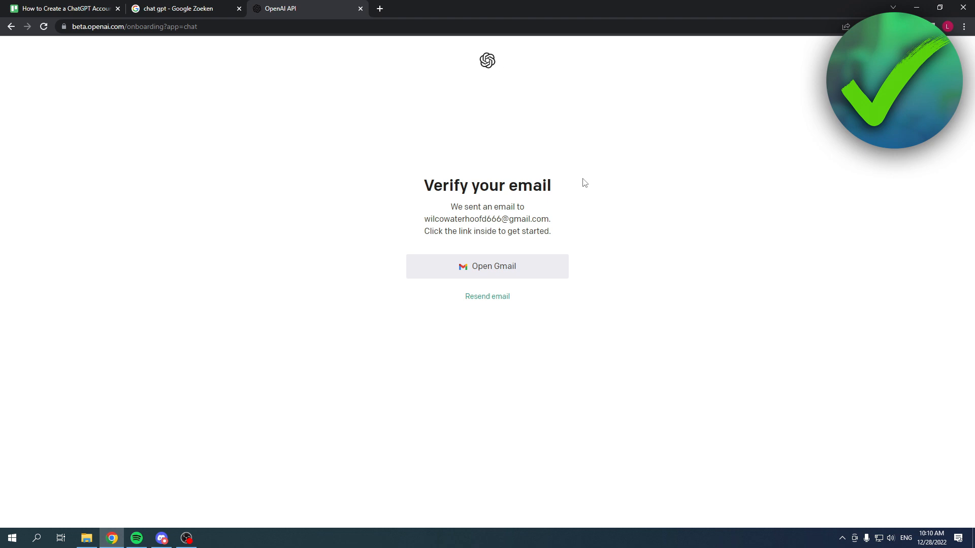
mouse_move(628, 190)
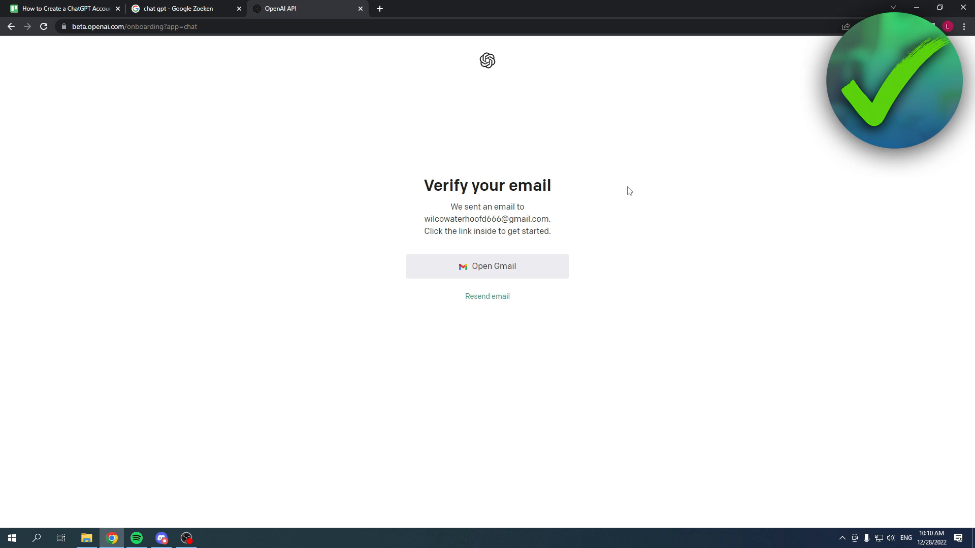
mouse_move(772, 165)
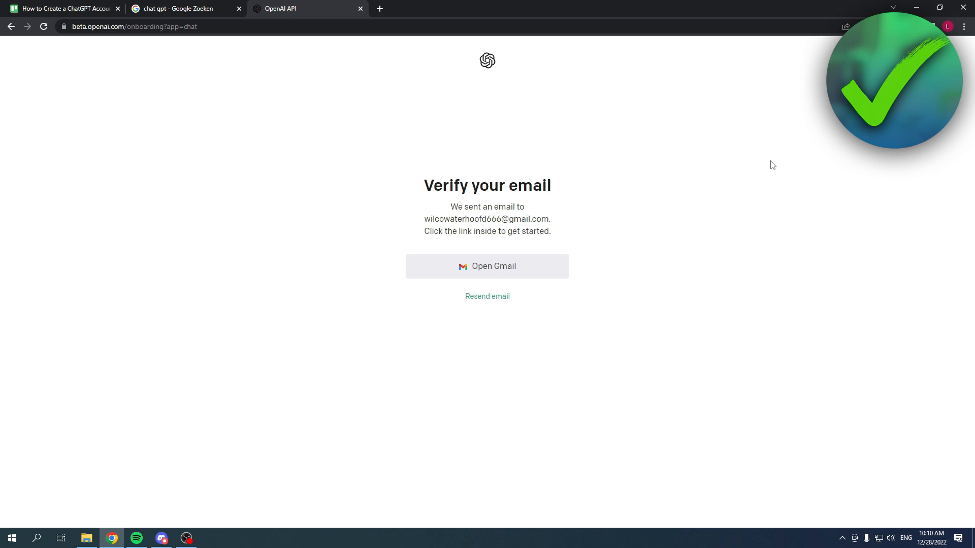
mouse_move(592, 196)
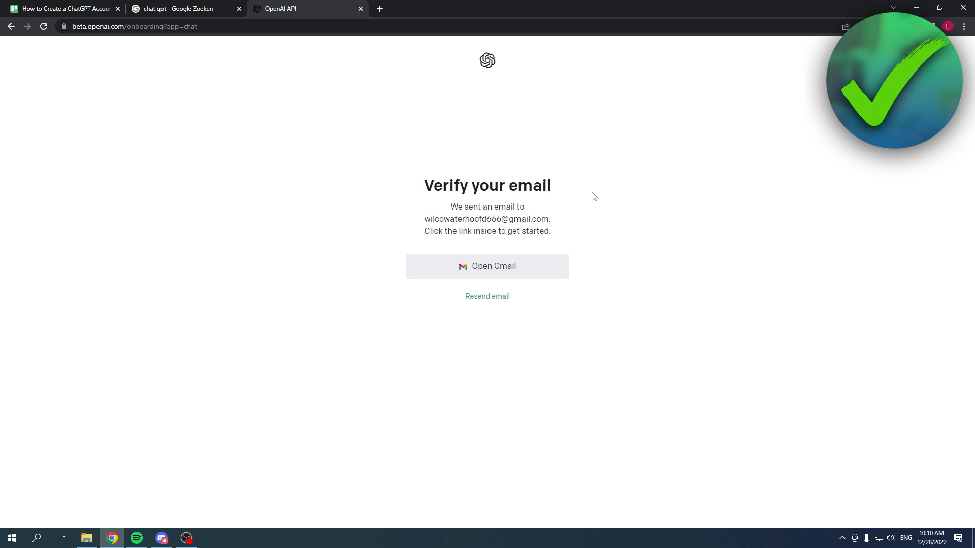
left_click(42, 26)
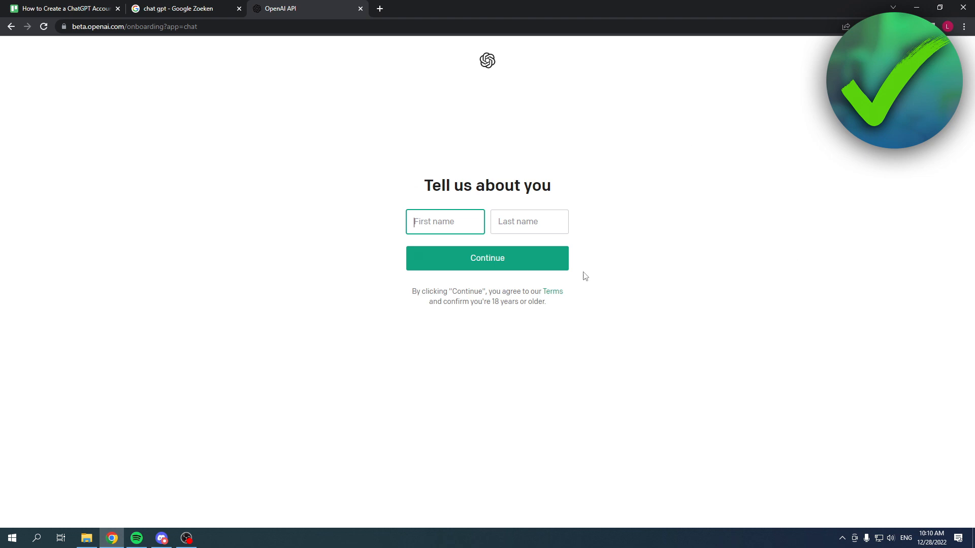
mouse_move(675, 144)
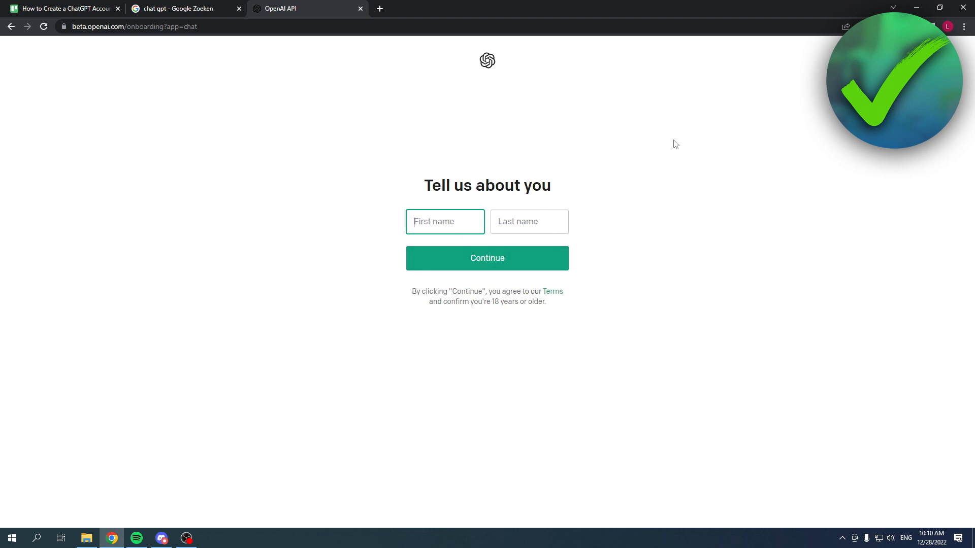
Enter the first and last name and continue to the Verify your phone number page
type("rya")
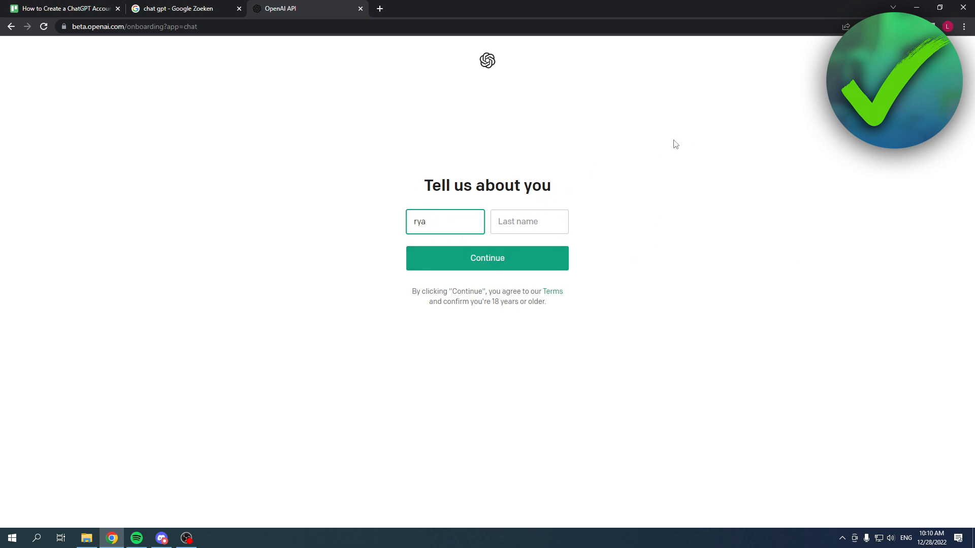
type("gu")
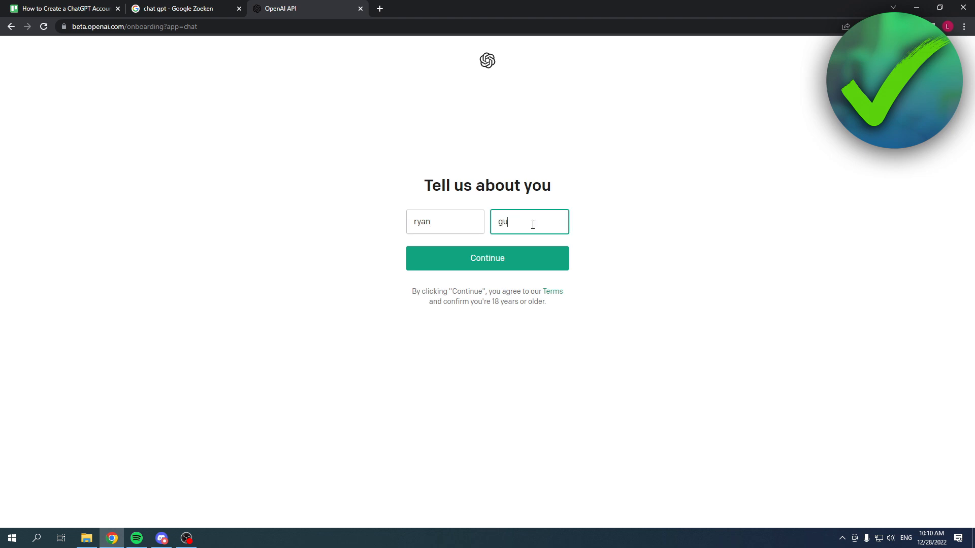
left_click(487, 258)
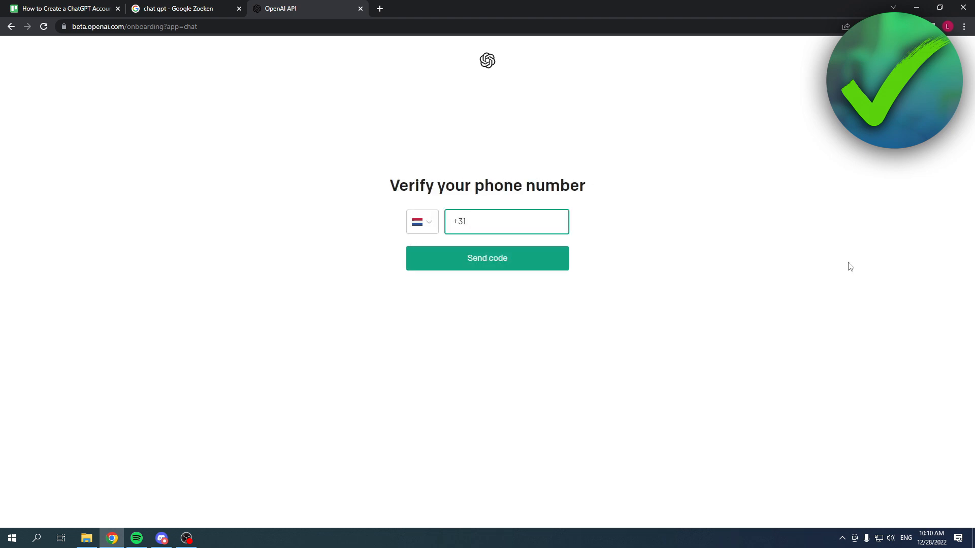
left_click(506, 221)
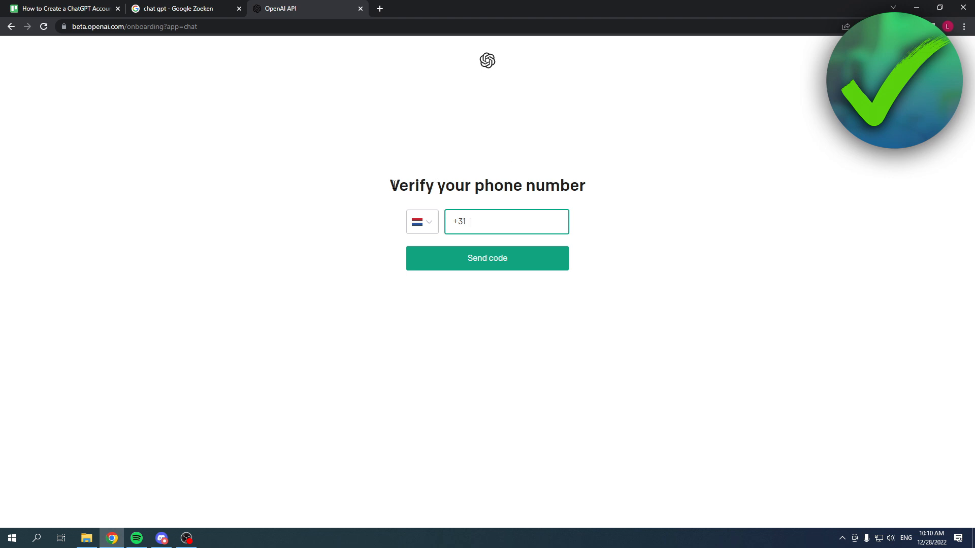
mouse_move(705, 207)
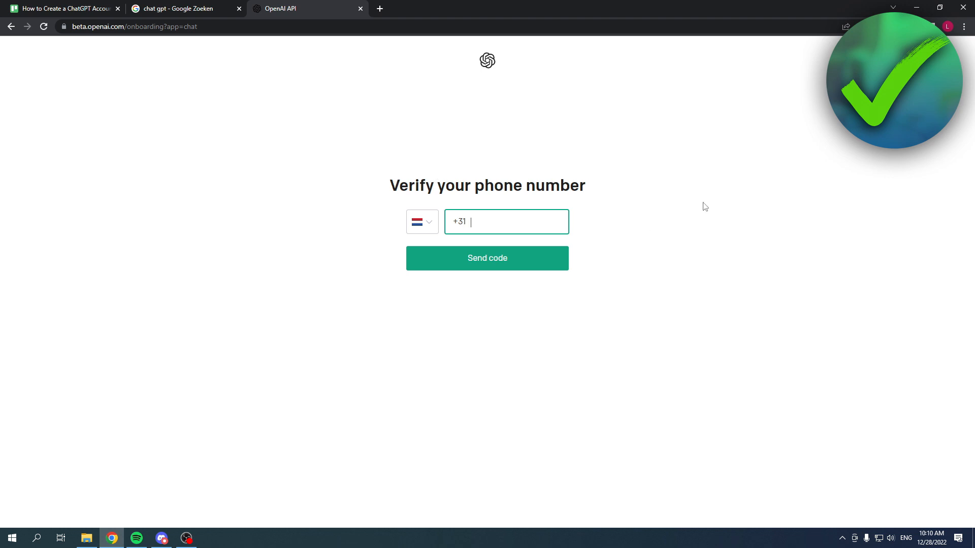
mouse_move(389, 188)
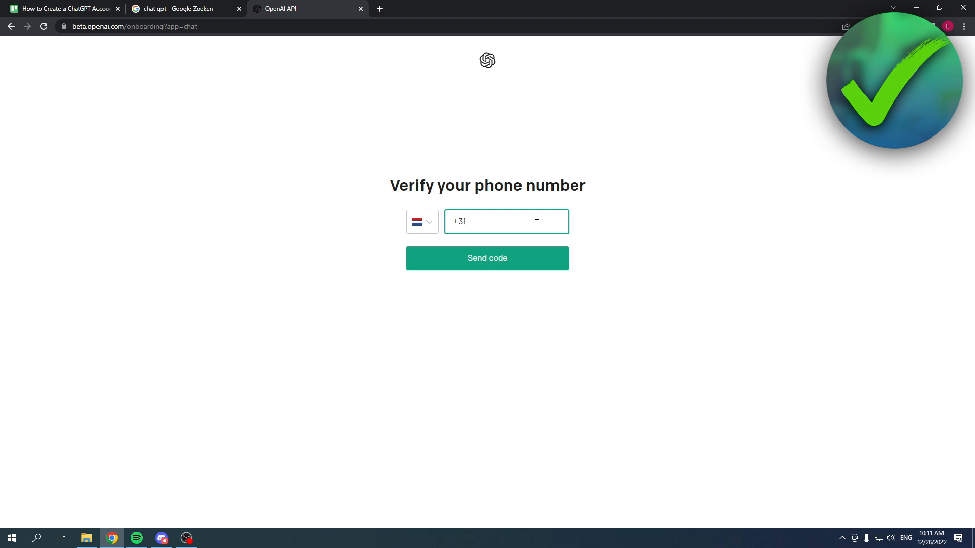
left_click(506, 222)
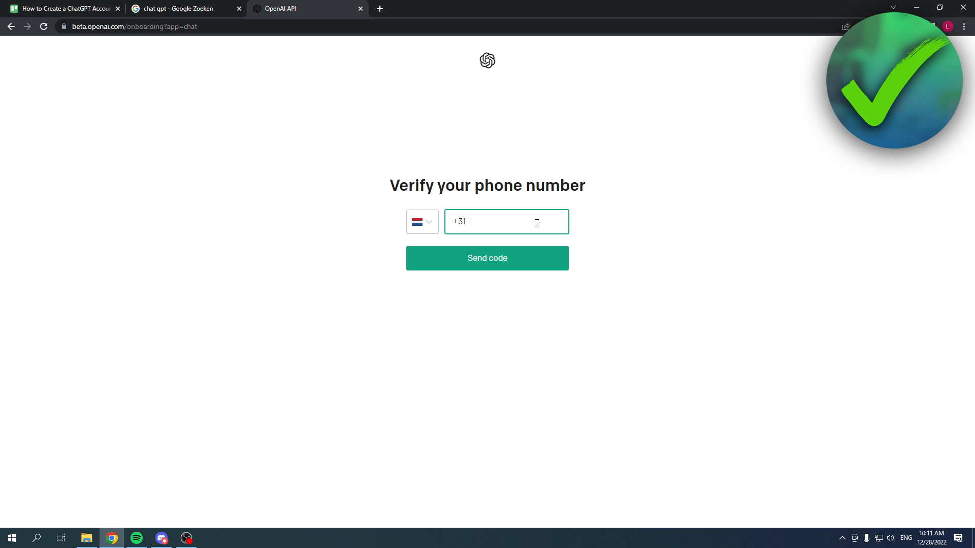
mouse_move(523, 98)
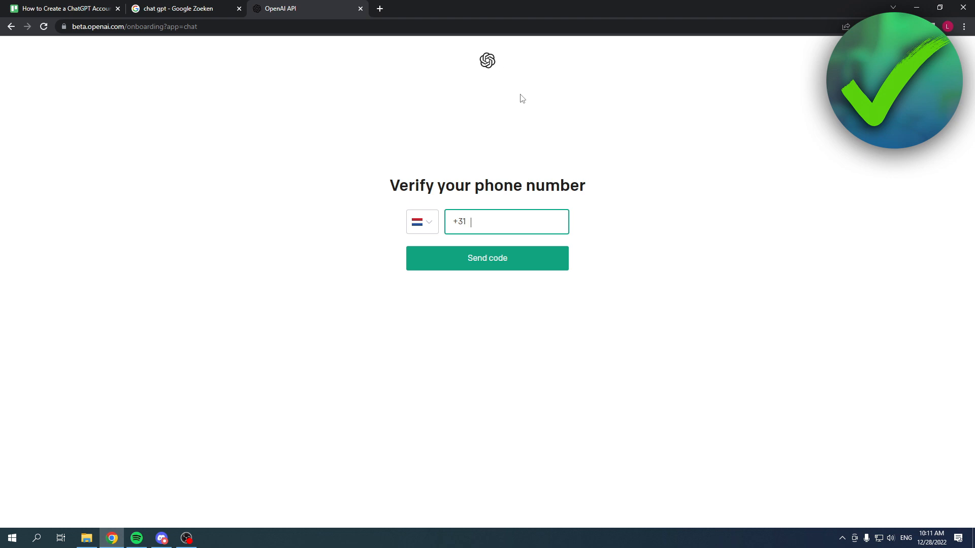
mouse_move(484, 125)
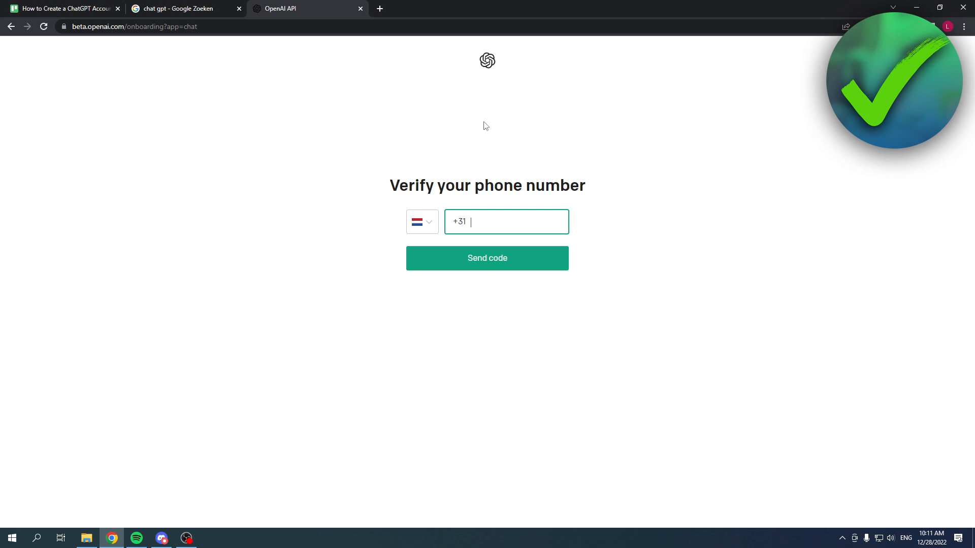